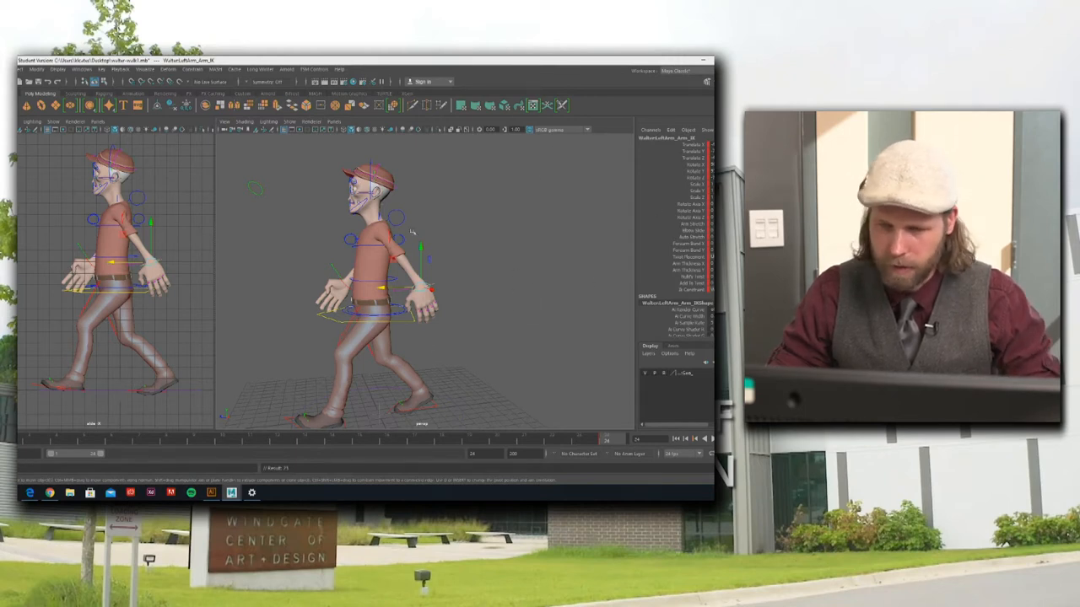
{"action": "mouse_move", "coordinate": [589, 415]}
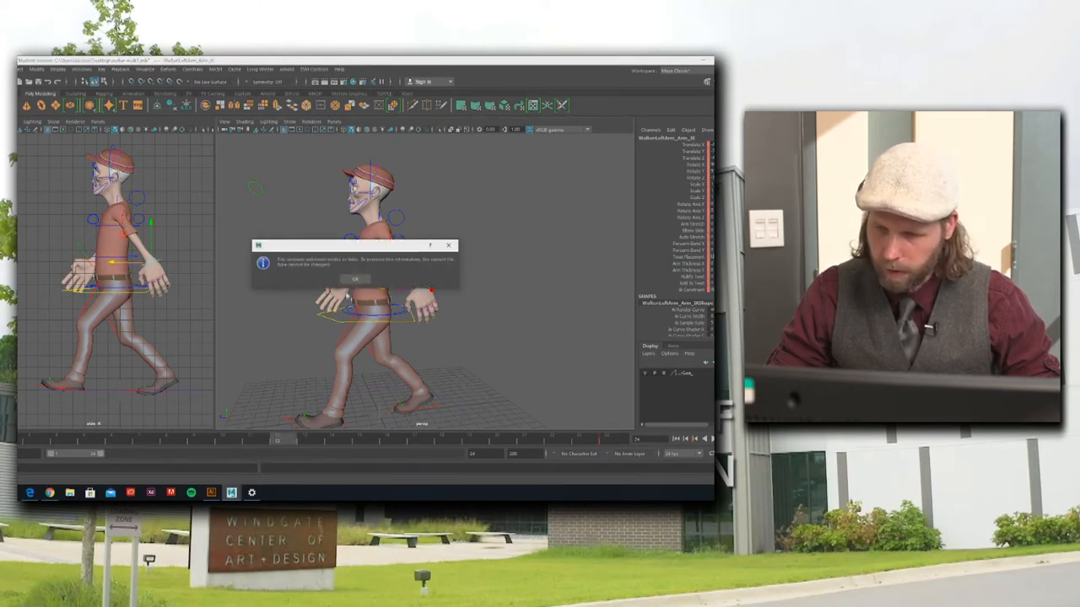
Step: Dismiss the information message with OK
{"action": "left_click", "coordinate": [354, 279]}
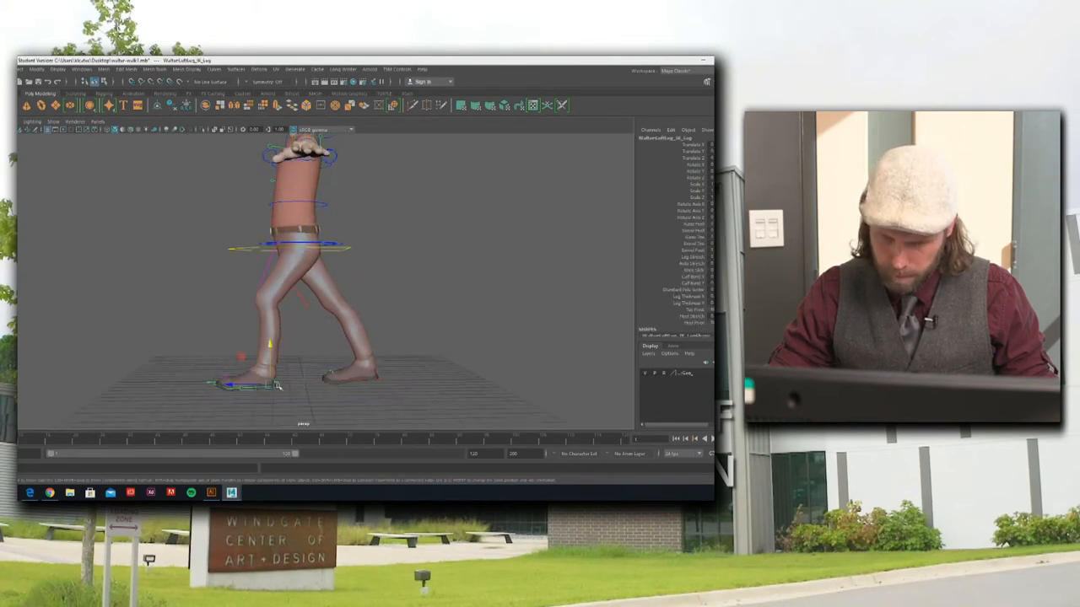
{"action": "left_click", "coordinate": [270, 386]}
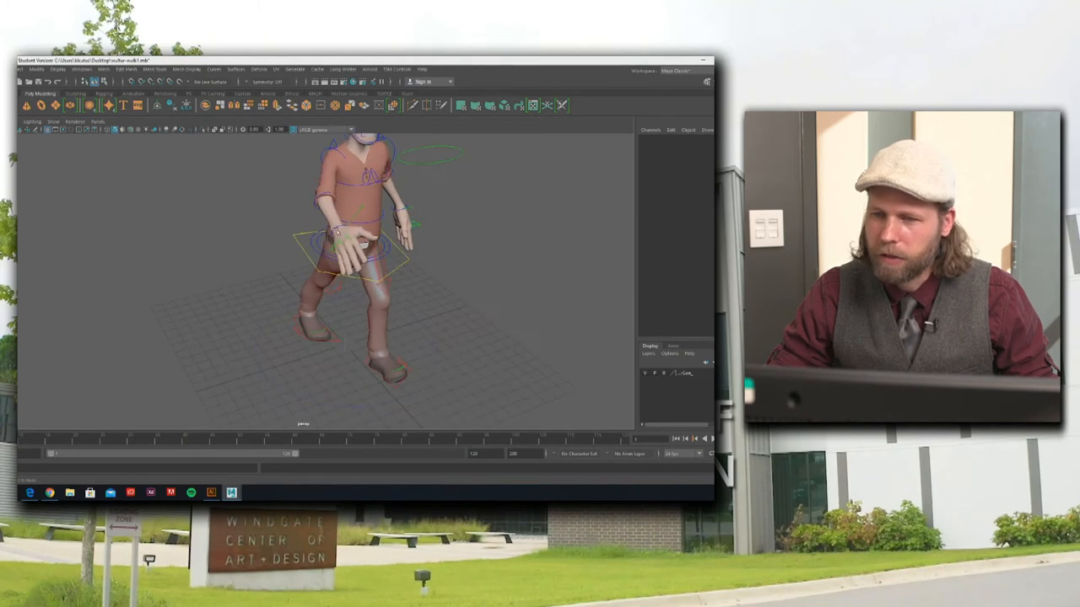
Step: Select WalterLeftLeg_IK_Leg and pose it at Translate Z 5.783, Rotate X -12.873
{"action": "left_click", "coordinate": [338, 241]}
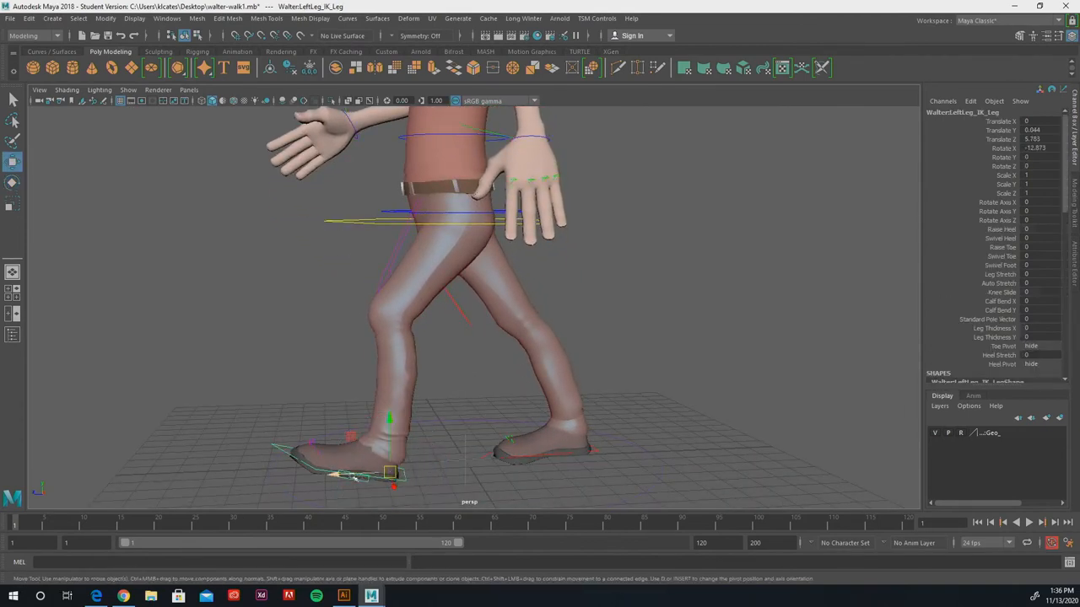
Step: Set the right leg IK to Translate Z -6.663, Raise Heel 32, range end 24
{"action": "left_click_drag", "start_coordinate": [393, 473], "coordinate": [375, 472]}
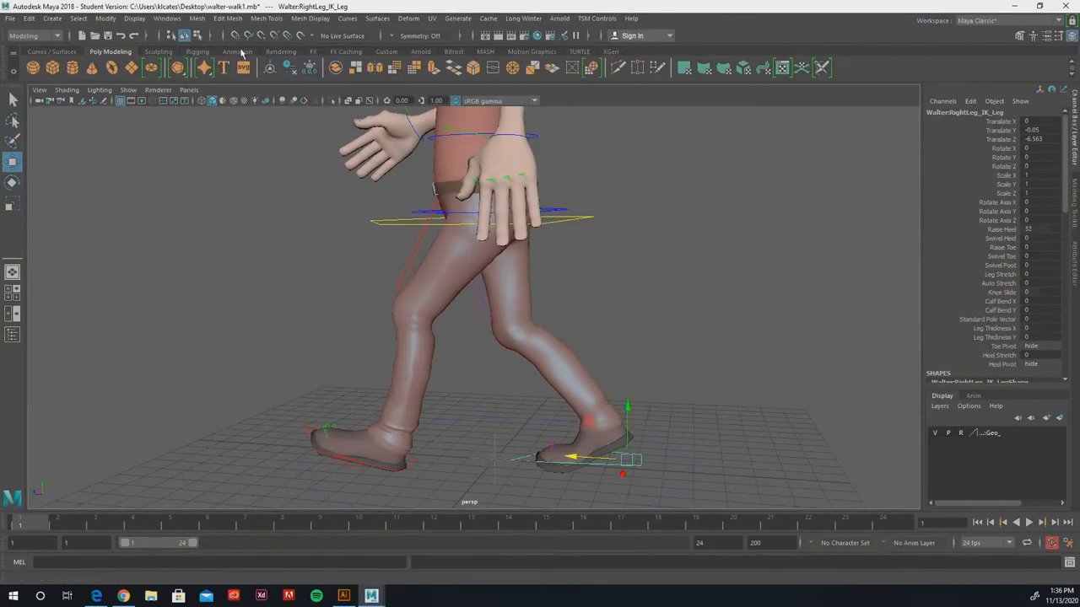
Step: Switch the shelf from the Rigging tab to the Animation tab
{"action": "left_click", "coordinate": [199, 52]}
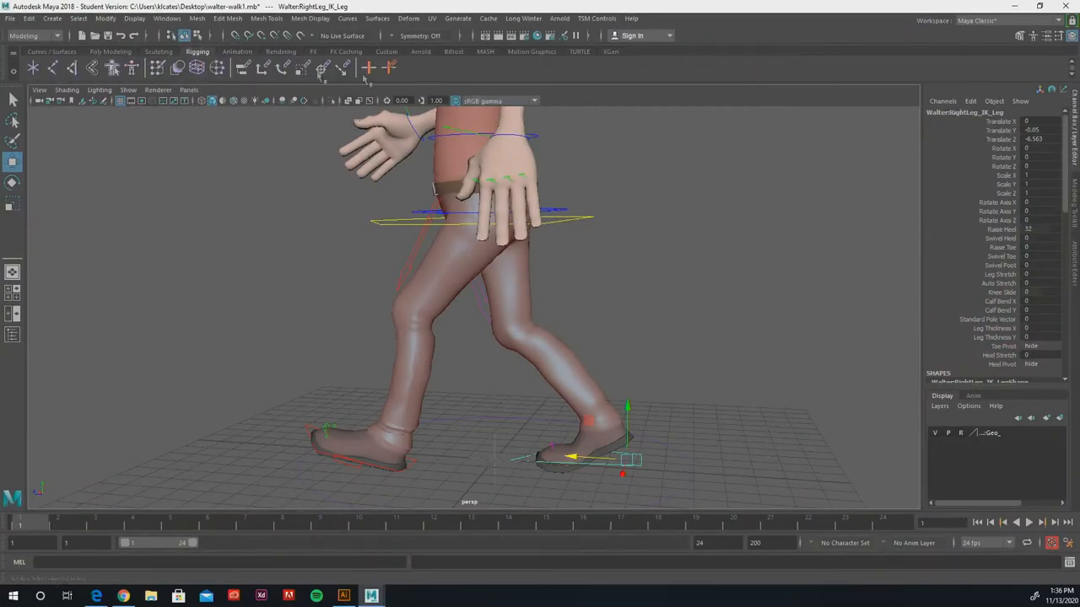
{"action": "left_click", "coordinate": [237, 52]}
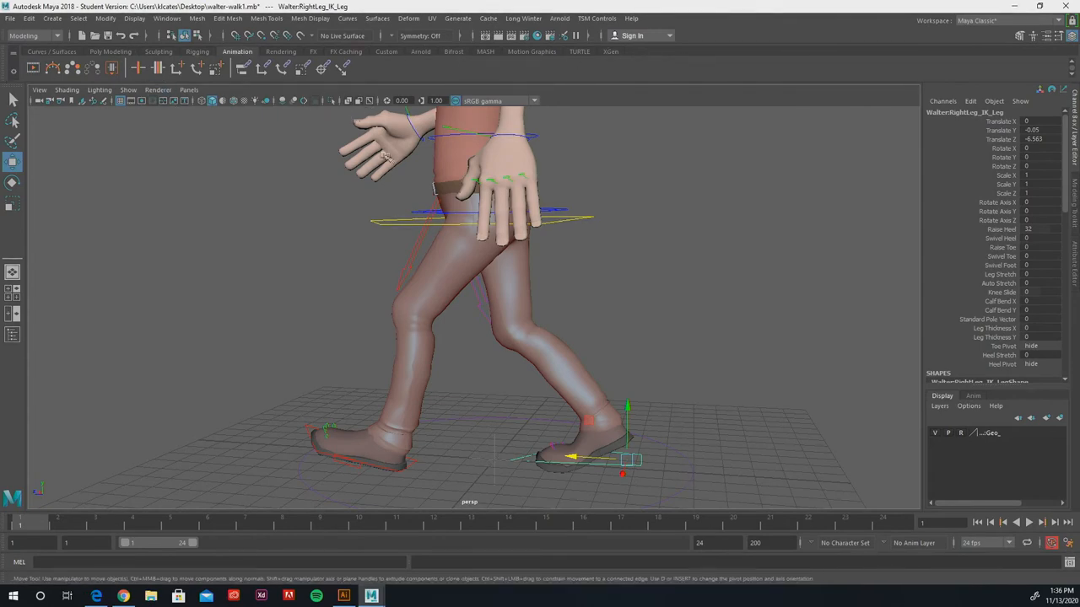
{"action": "mouse_move", "coordinate": [295, 124]}
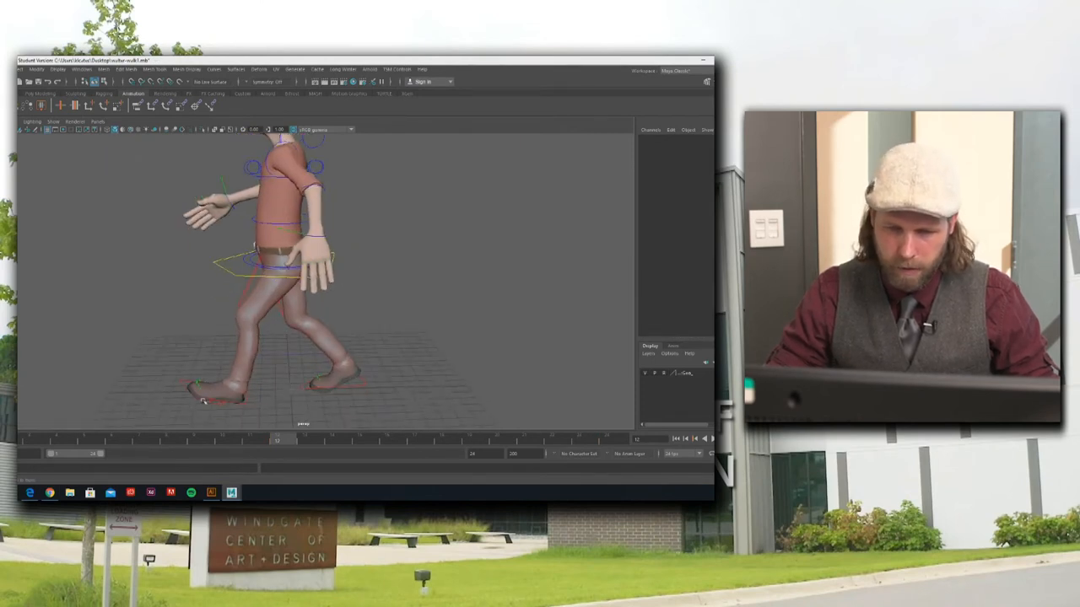
Step: At frame 12, rotate Spine_Torso_FK to about -0.87, -4.122, 6.443, checking from an orbited view
{"action": "left_click", "coordinate": [215, 405]}
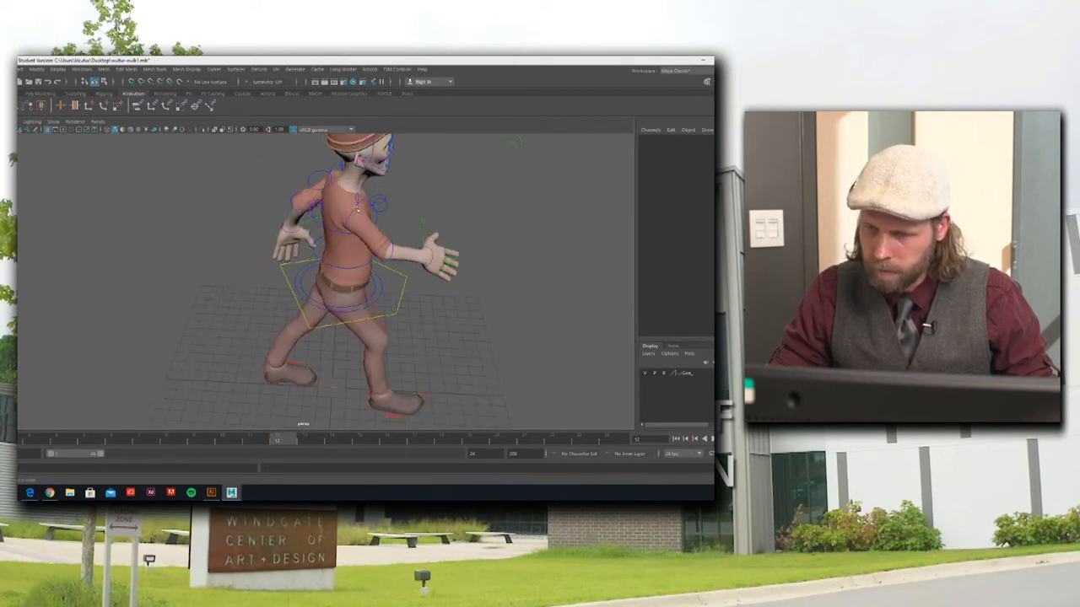
{"action": "left_click", "coordinate": [371, 207]}
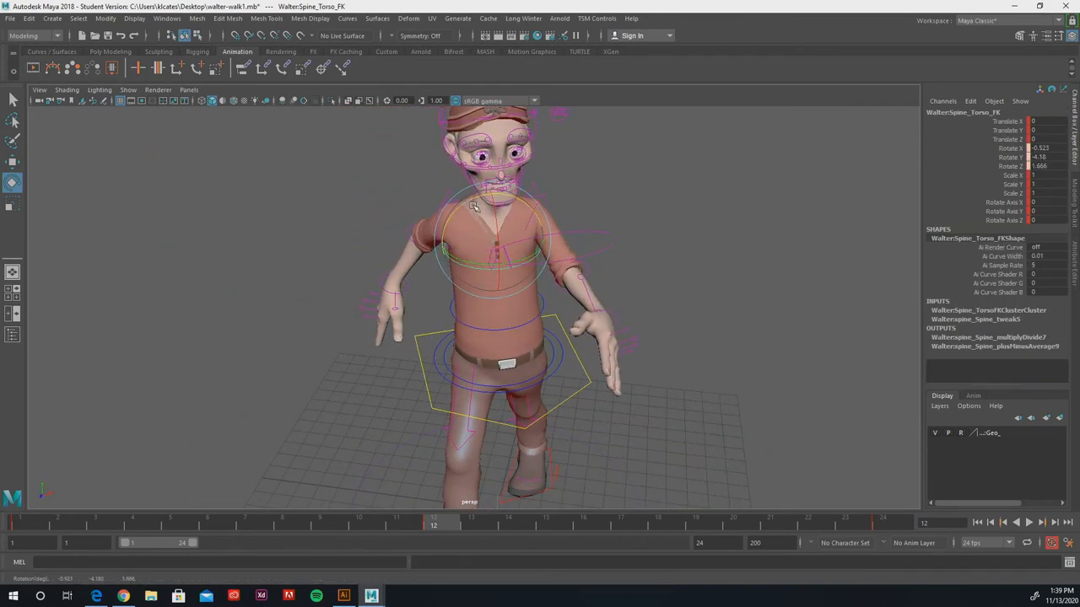
{"action": "left_click_drag", "start_coordinate": [472, 207], "coordinate": [500, 293]}
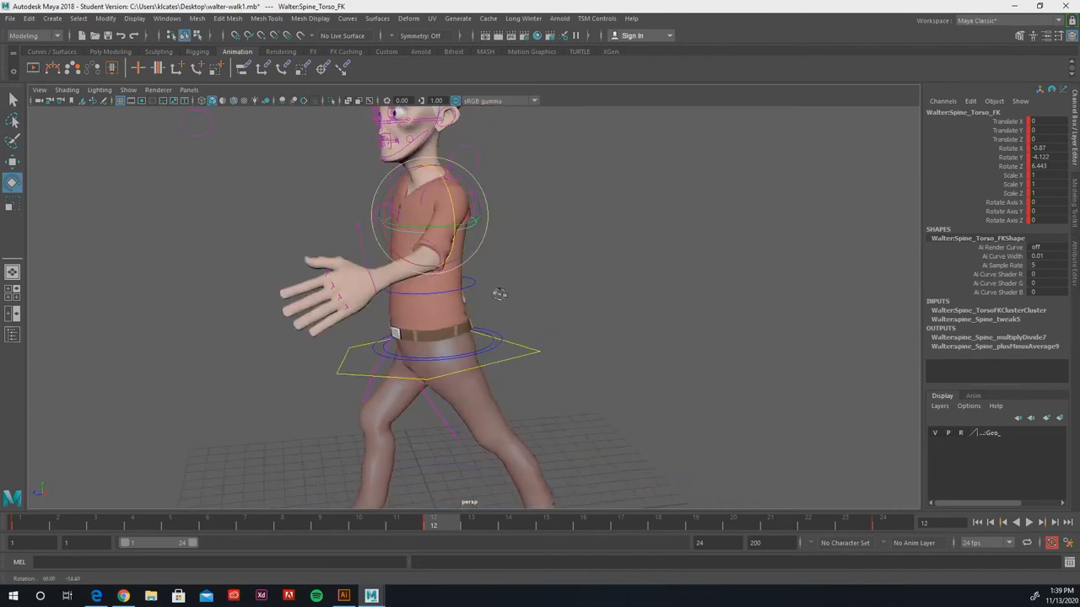
{"action": "left_click_drag", "start_coordinate": [499, 293], "coordinate": [544, 285]}
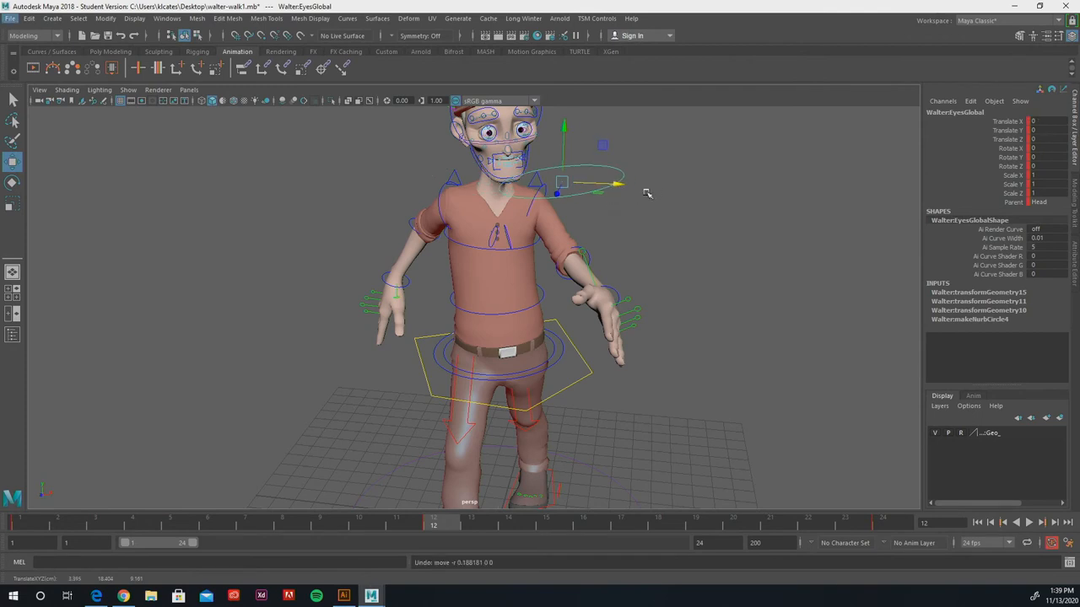
{"action": "left_click_drag", "start_coordinate": [645, 194], "coordinate": [564, 195]}
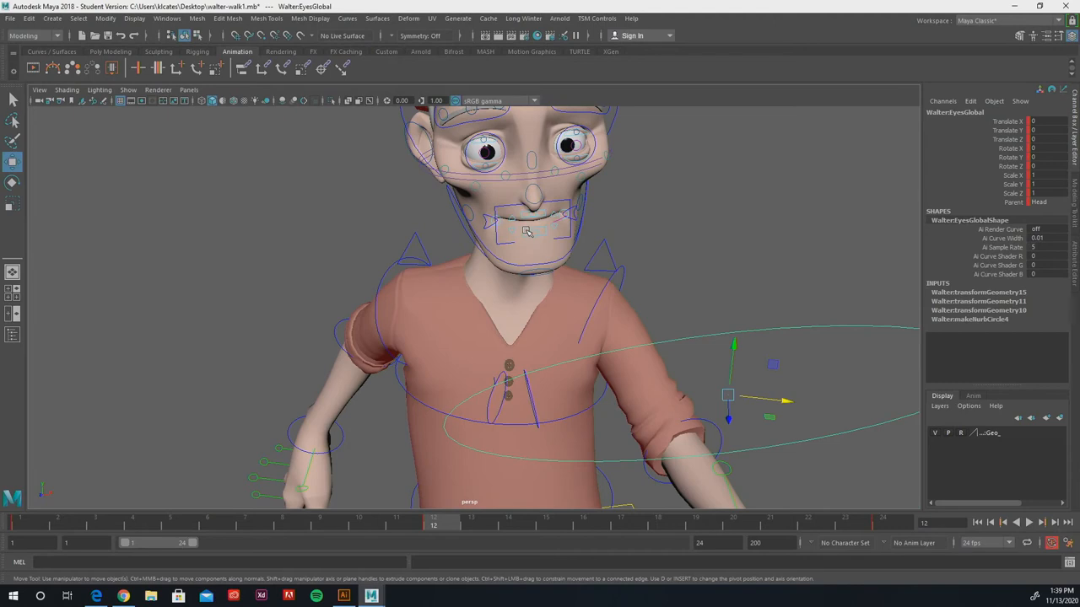
{"action": "left_click", "coordinate": [532, 230]}
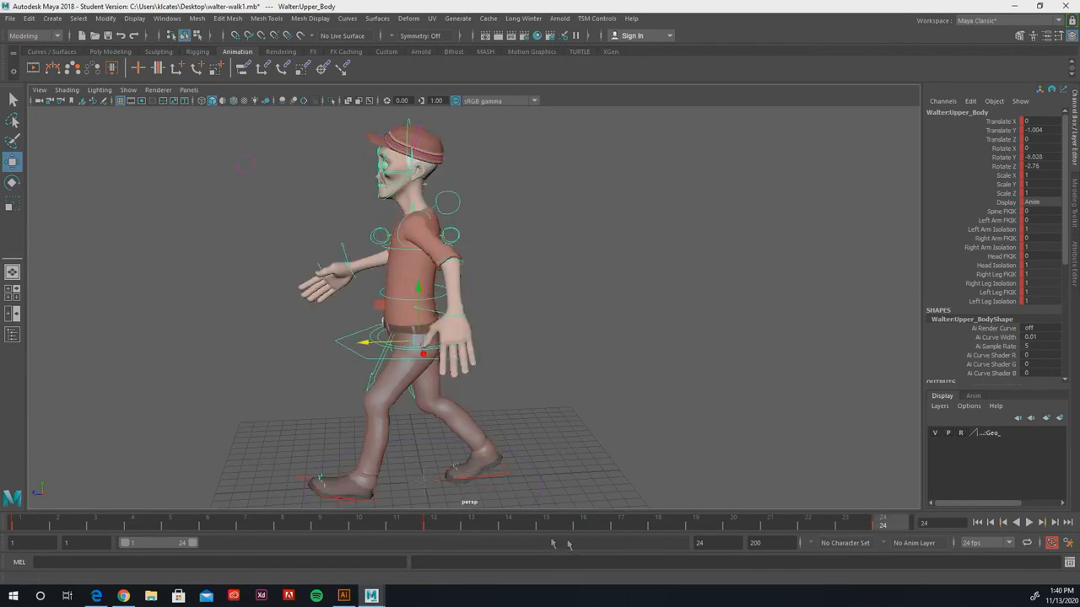
{"action": "mouse_move", "coordinate": [214, 525]}
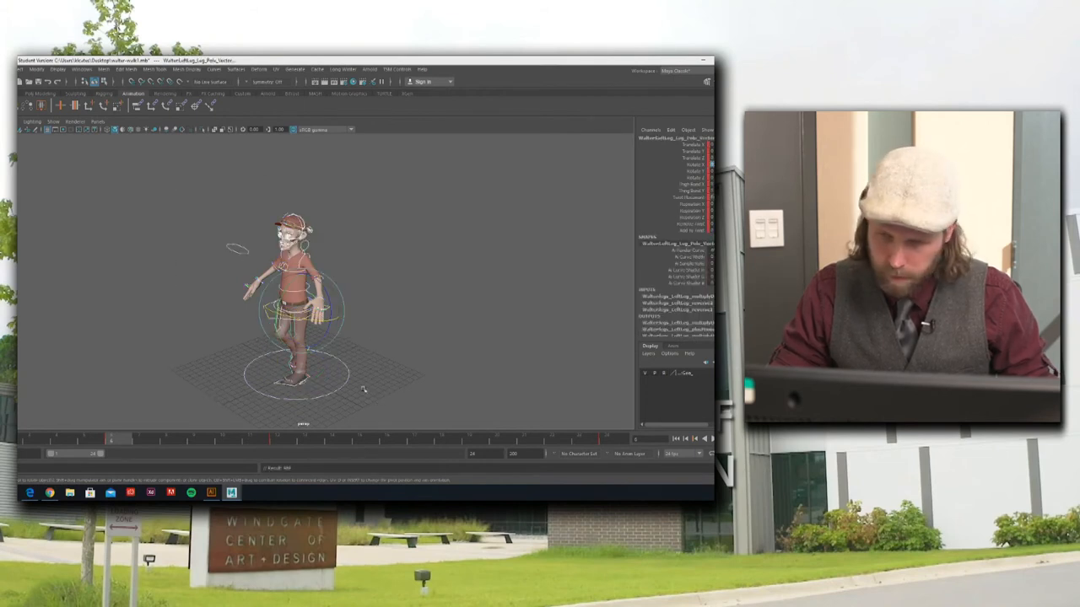
{"action": "mouse_move", "coordinate": [445, 445]}
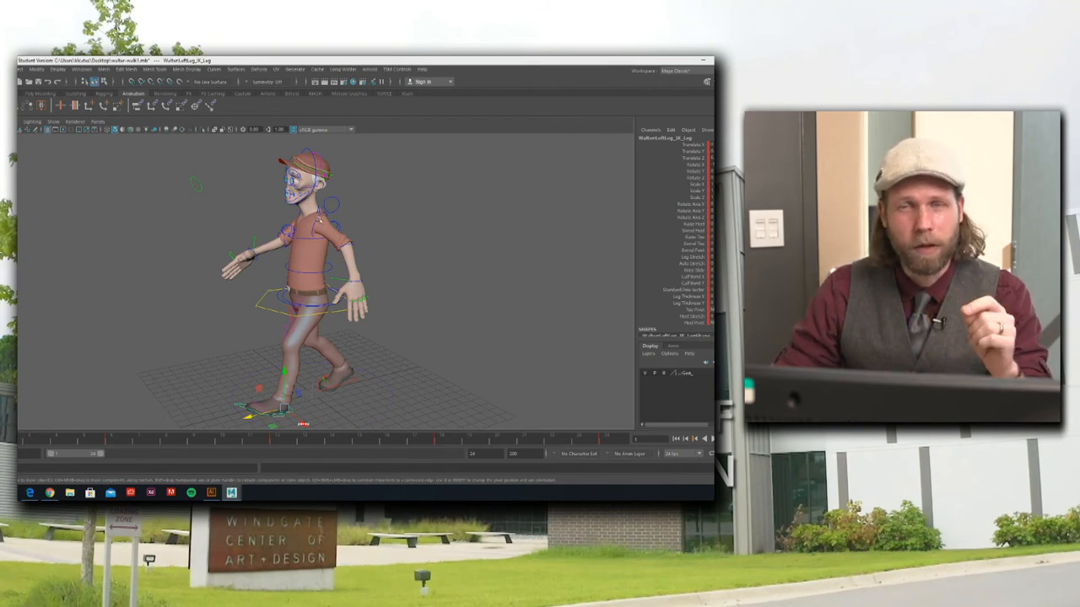
{"action": "mouse_move", "coordinate": [563, 413]}
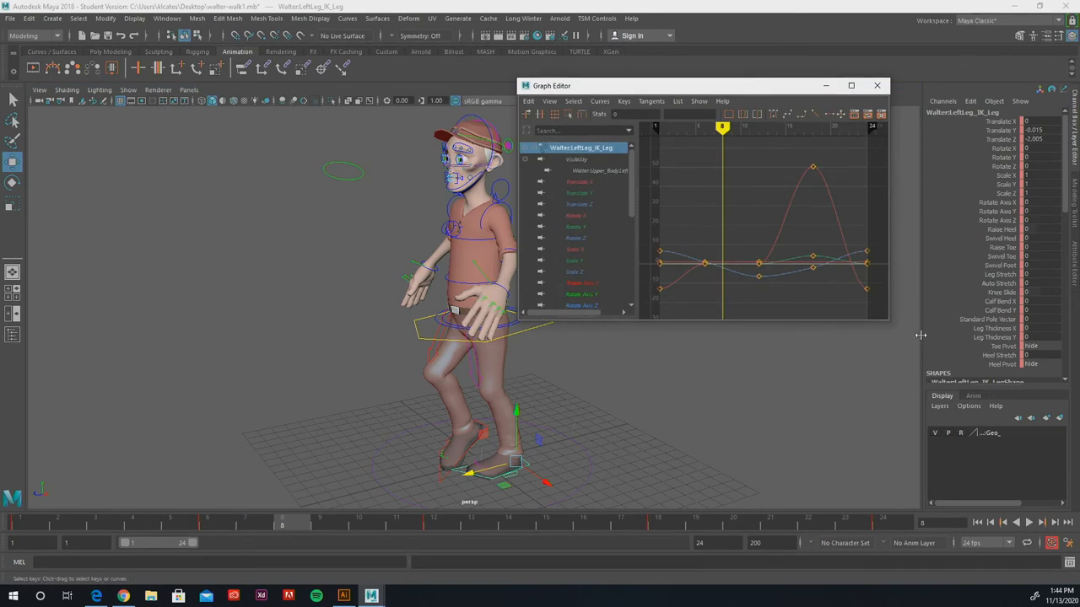
Step: Enlarge the Graph Editor and move the current time to frame 17 on the left leg curves
{"action": "left_click_drag", "start_coordinate": [890, 321], "coordinate": [1035, 451]}
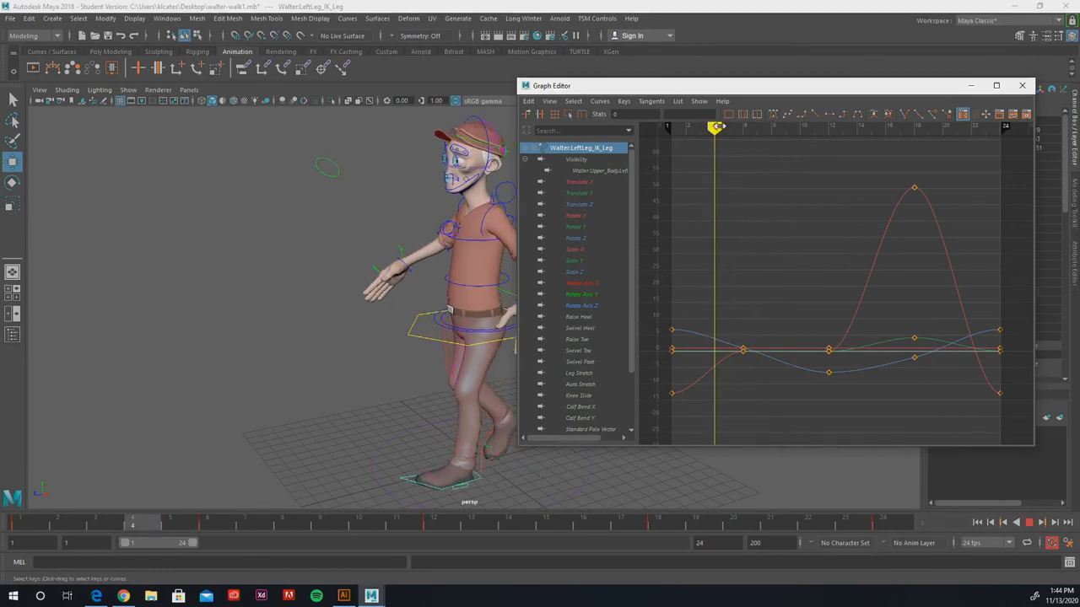
{"action": "left_click_drag", "start_coordinate": [713, 126], "coordinate": [913, 127]}
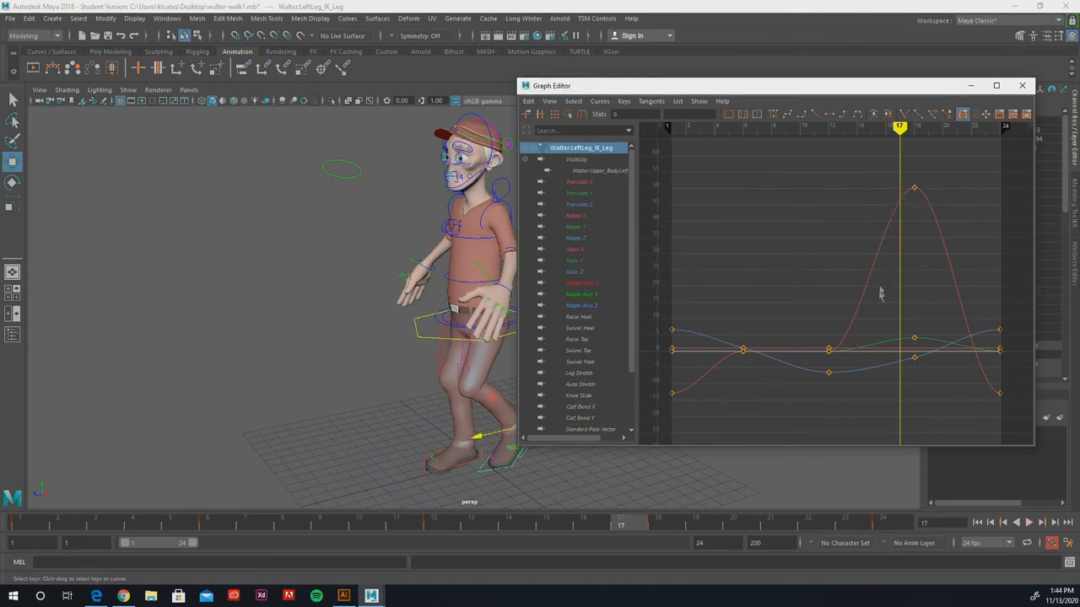
{"action": "mouse_move", "coordinate": [853, 338]}
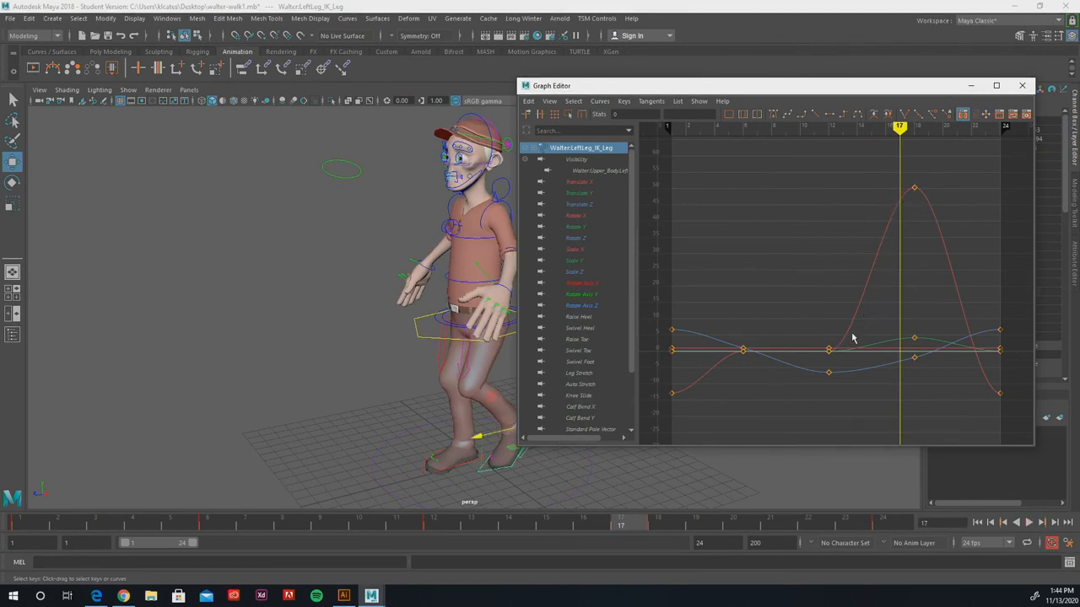
{"action": "mouse_move", "coordinate": [911, 76]}
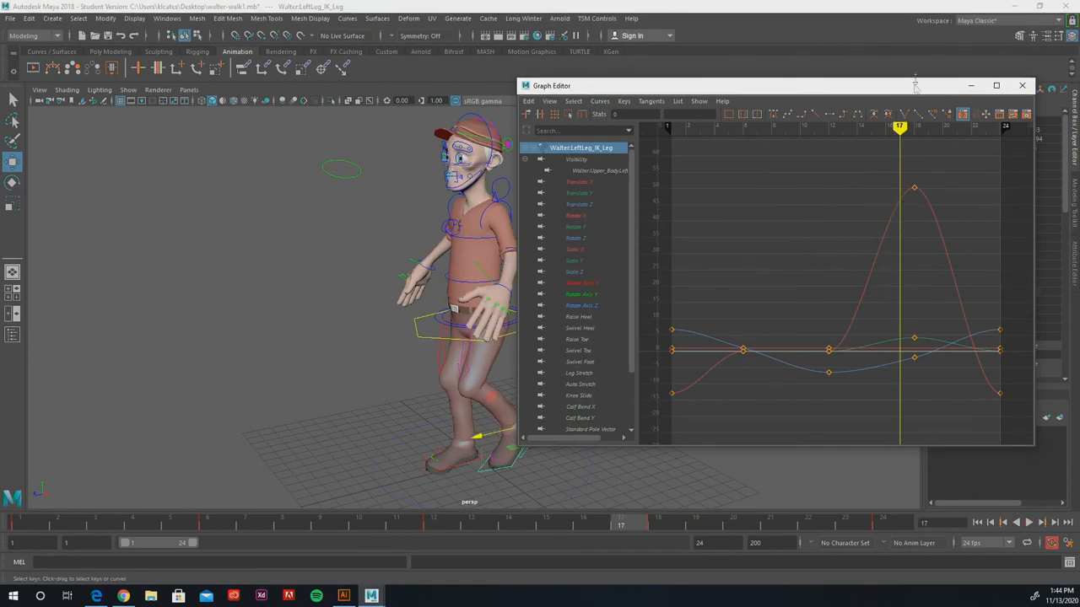
Step: Close the Graph Editor window, returning to Walter's perspective view
{"action": "left_click", "coordinate": [1021, 85]}
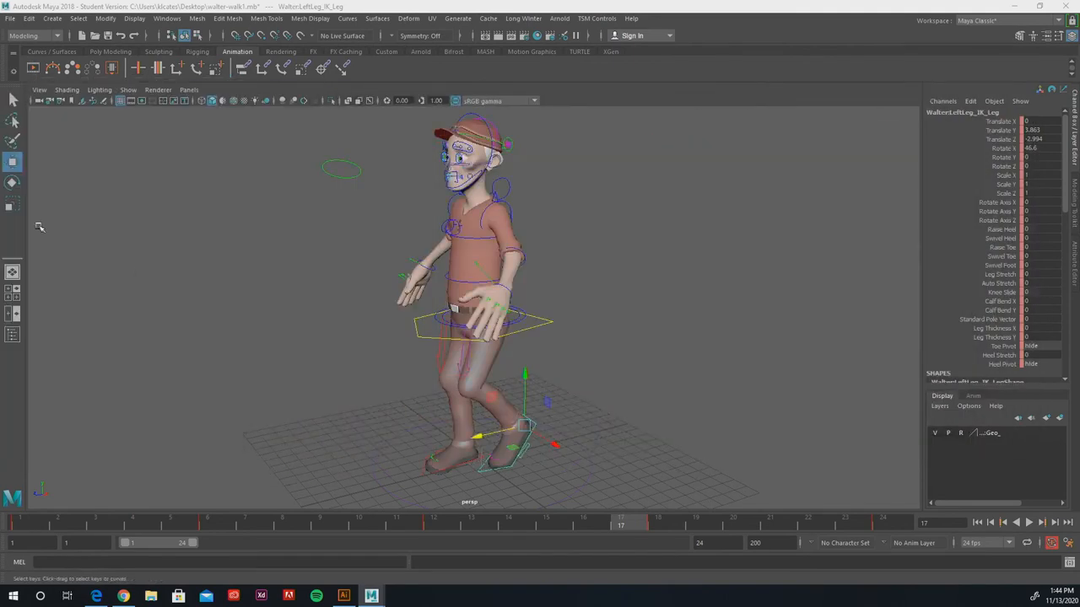
{"action": "mouse_move", "coordinate": [310, 326]}
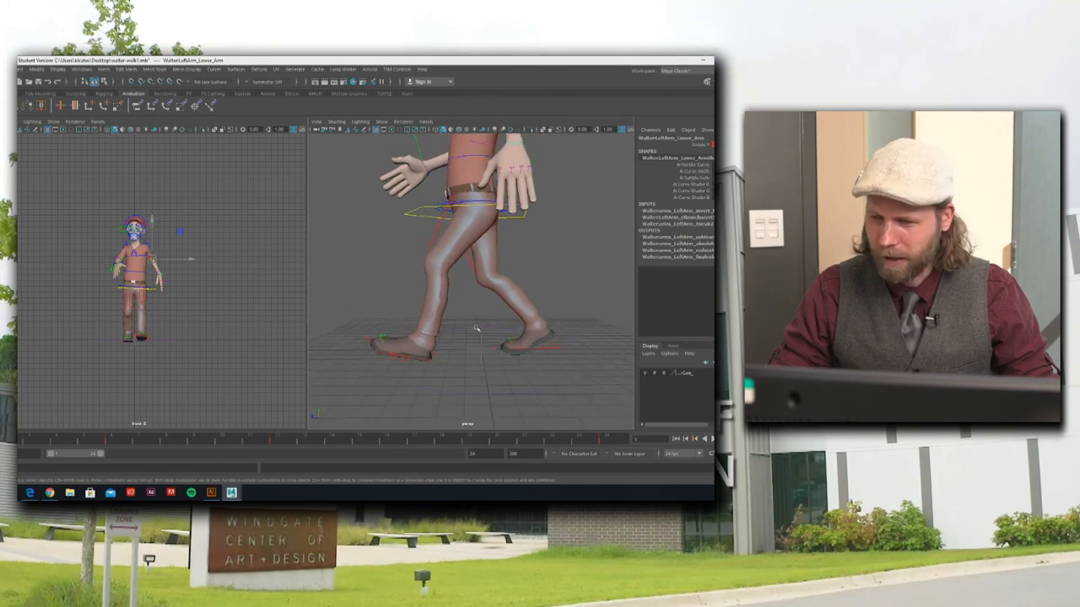
{"action": "mouse_move", "coordinate": [496, 325]}
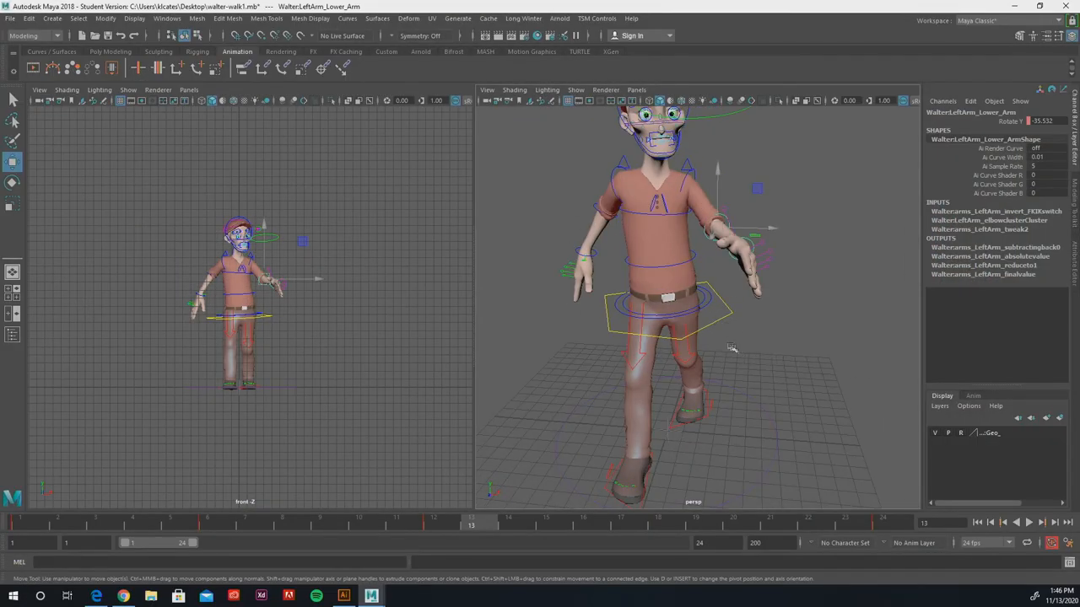
{"action": "mouse_move", "coordinate": [738, 354]}
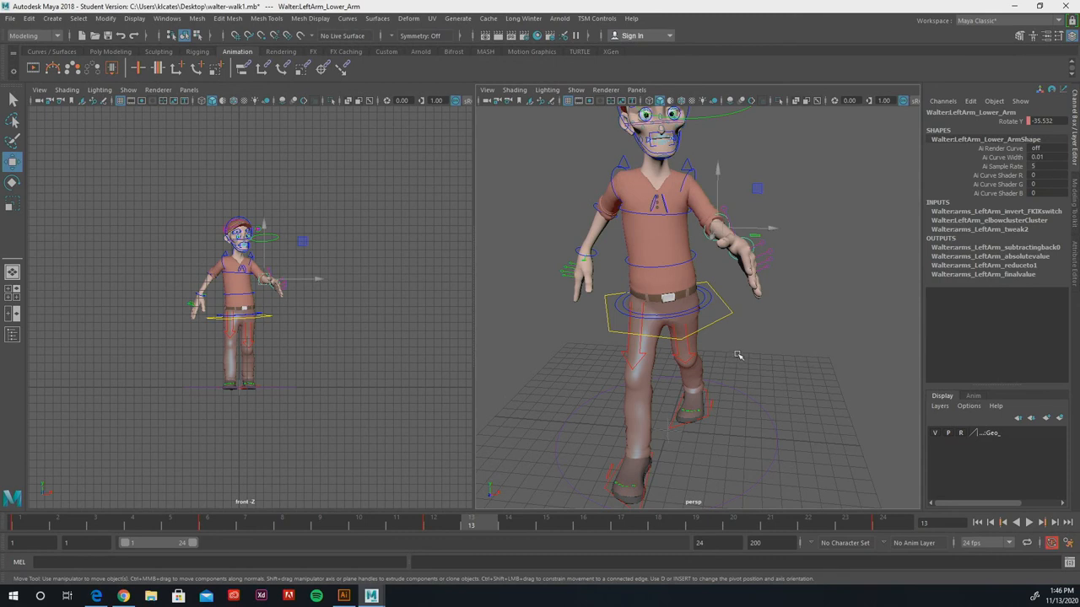
{"action": "mouse_move", "coordinate": [797, 473]}
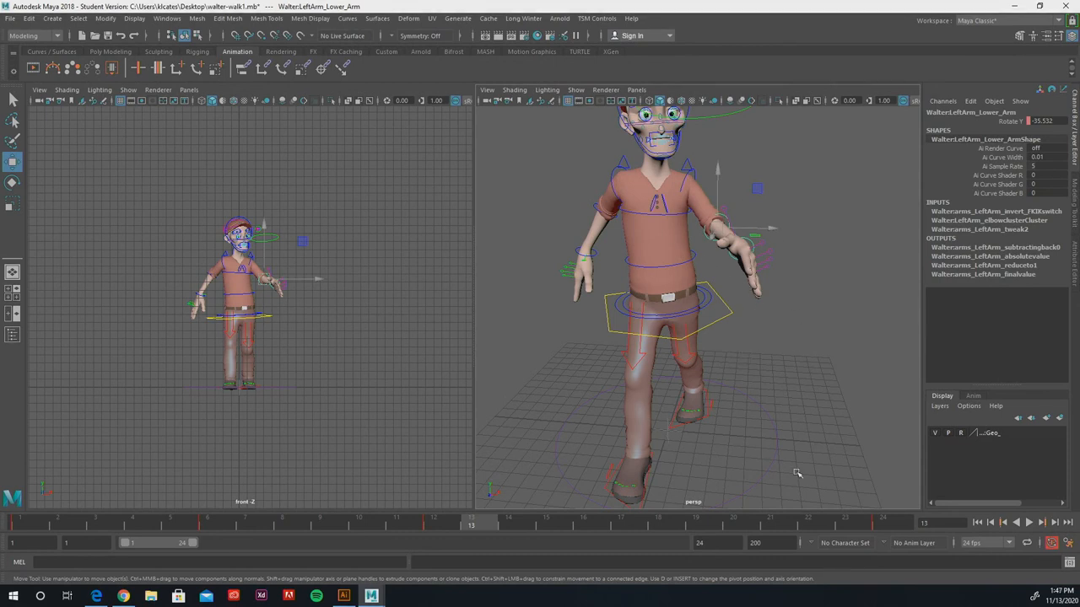